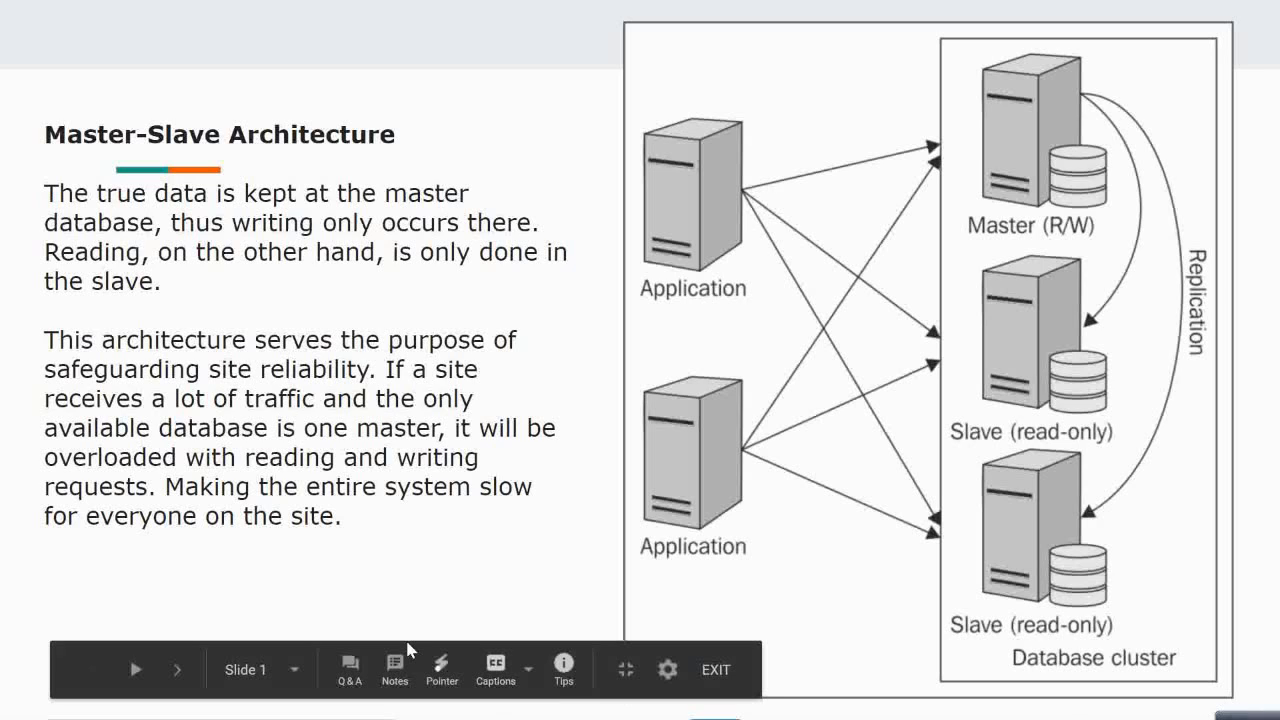
Step: Advance to slide 2, the master-to-MongoDB-slave replication diagram with the app service
left_click(176, 668)
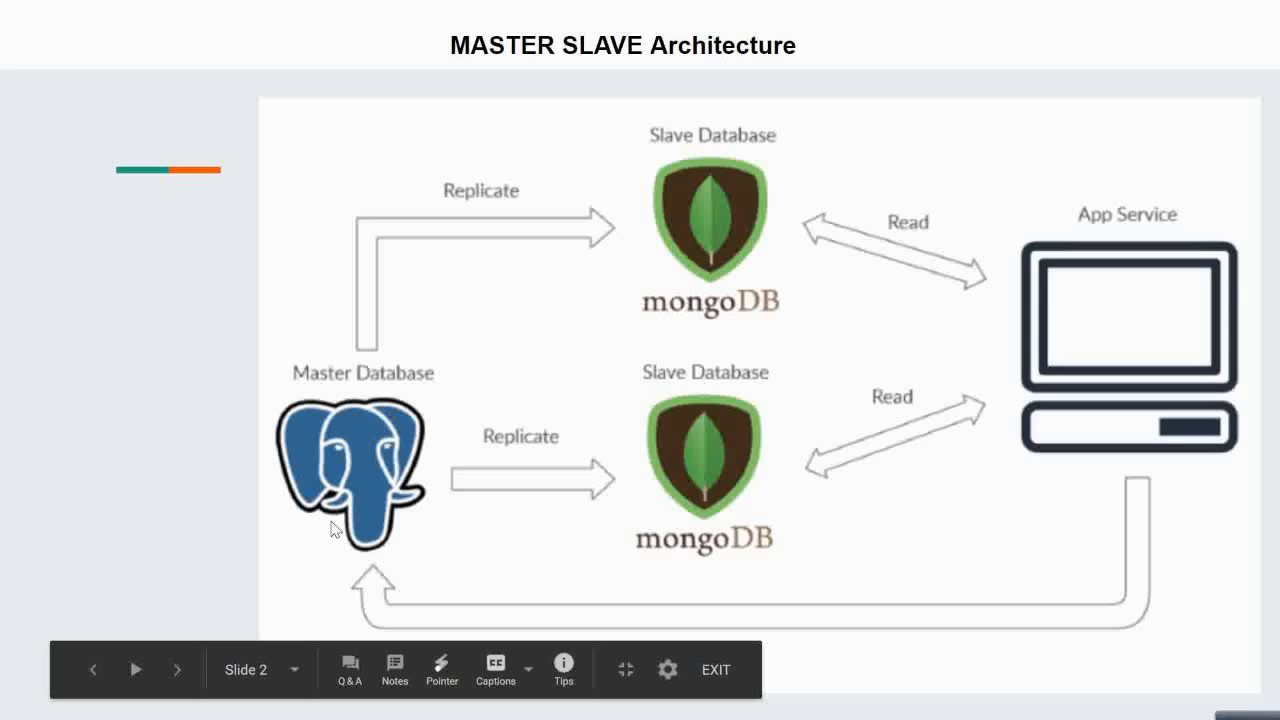